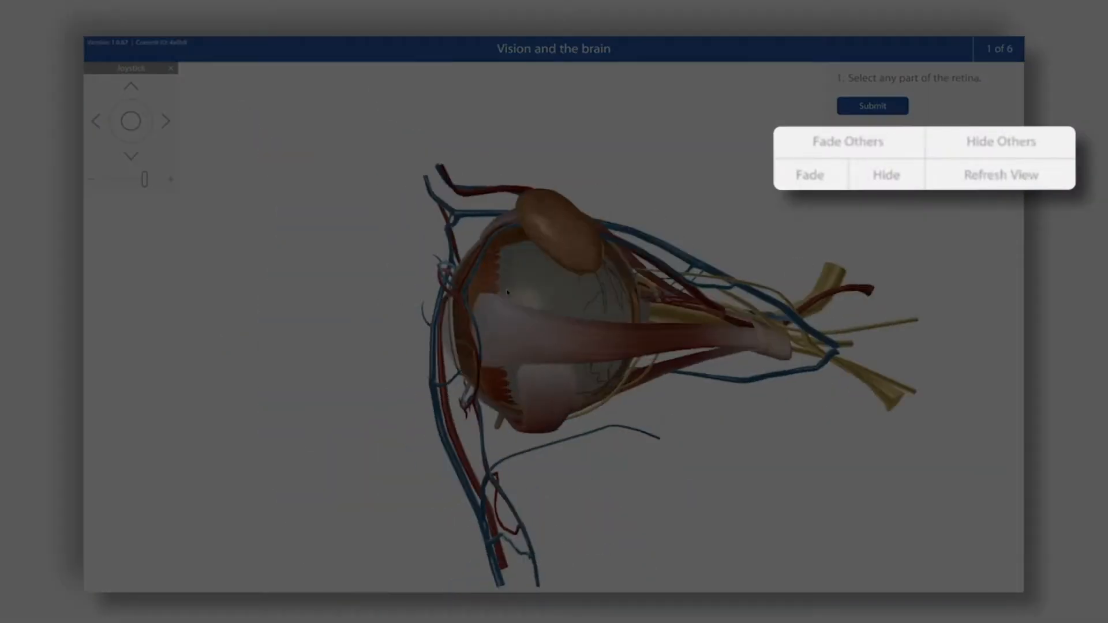
- Rotate the eye model with the Joystick to a side view, optic nerve pointing right
{"action": "left_click", "coordinate": [886, 175]}
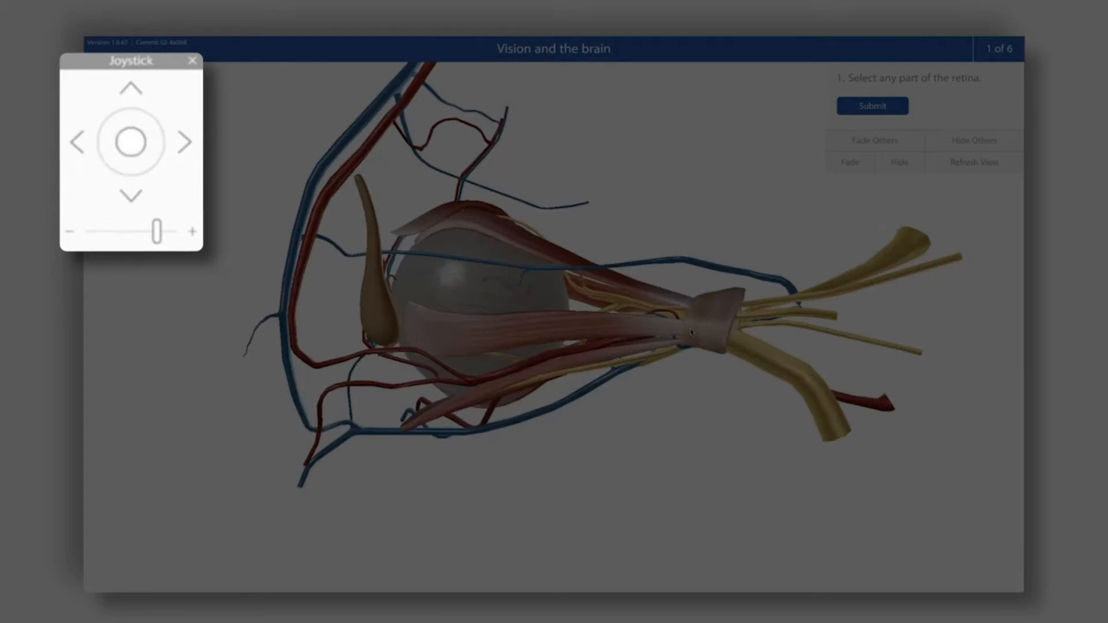
{"action": "left_click_drag", "start_coordinate": [156, 231], "coordinate": [145, 231]}
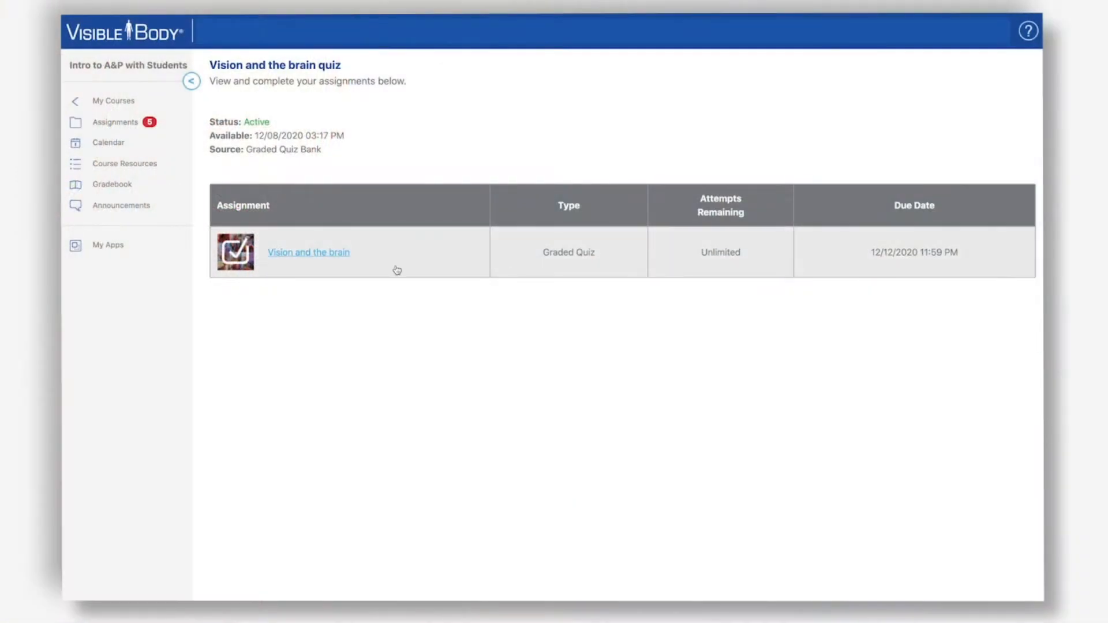
- Start the timed Vision and the brain quiz from its assignment page
{"action": "left_click", "coordinate": [308, 253]}
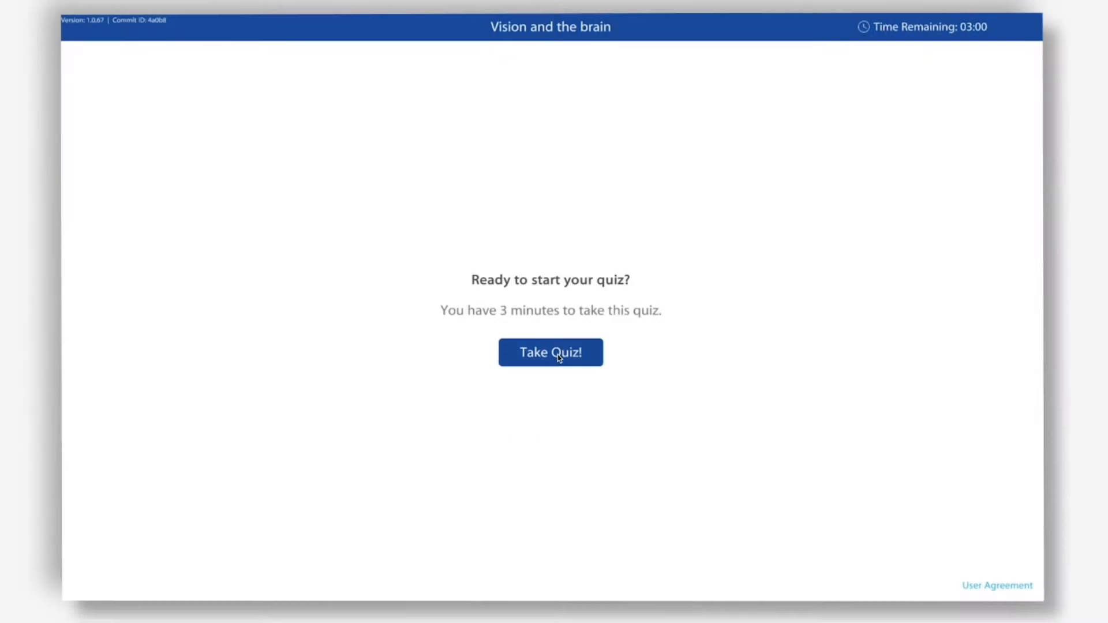
{"action": "left_click", "coordinate": [550, 352]}
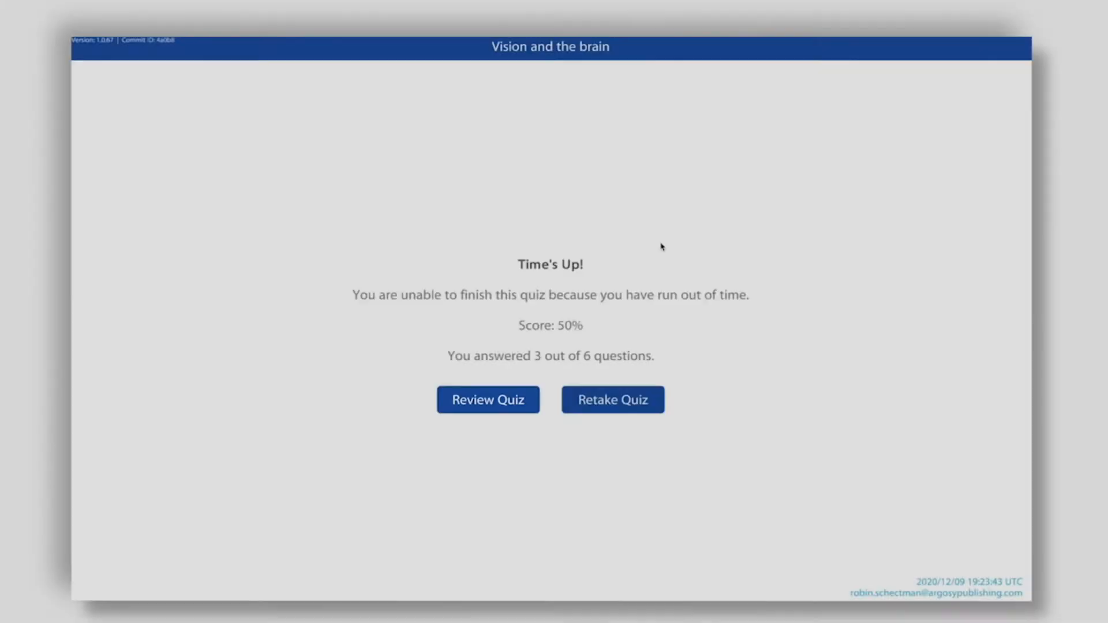
- Review the 50% quiz results per question and return to the gradebook
{"action": "left_click", "coordinate": [487, 399]}
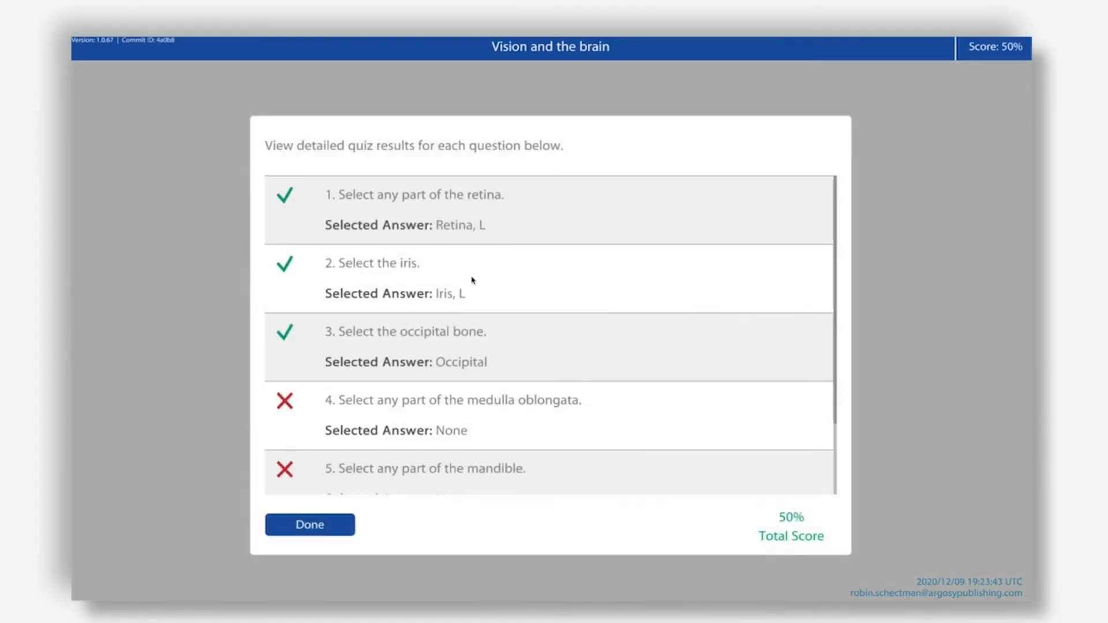
{"action": "mouse_move", "coordinate": [394, 337]}
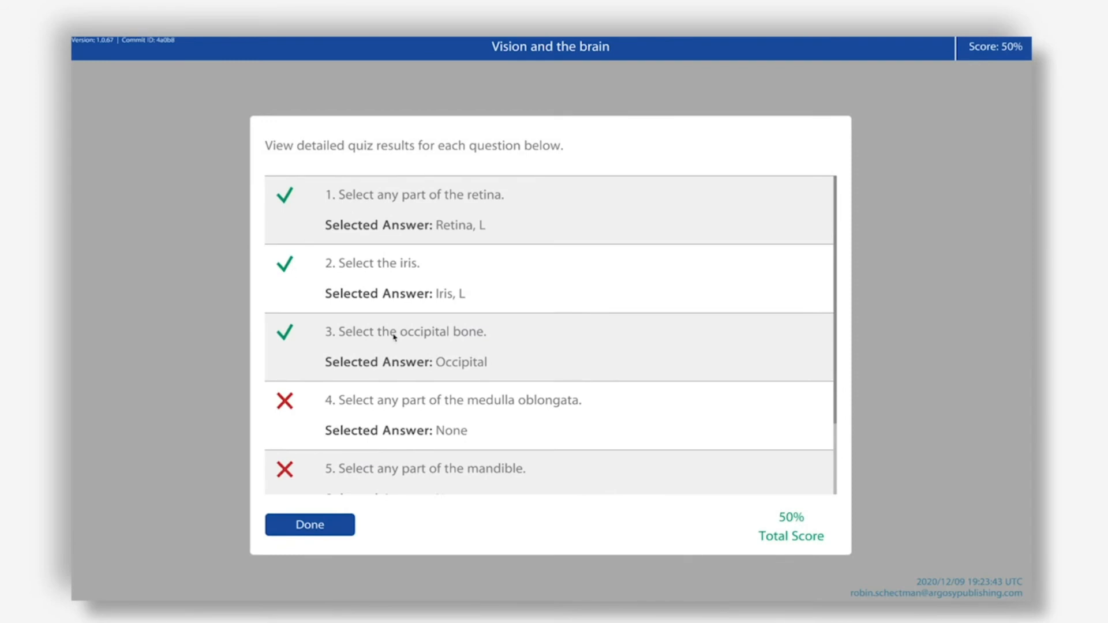
{"action": "left_click", "coordinate": [309, 524]}
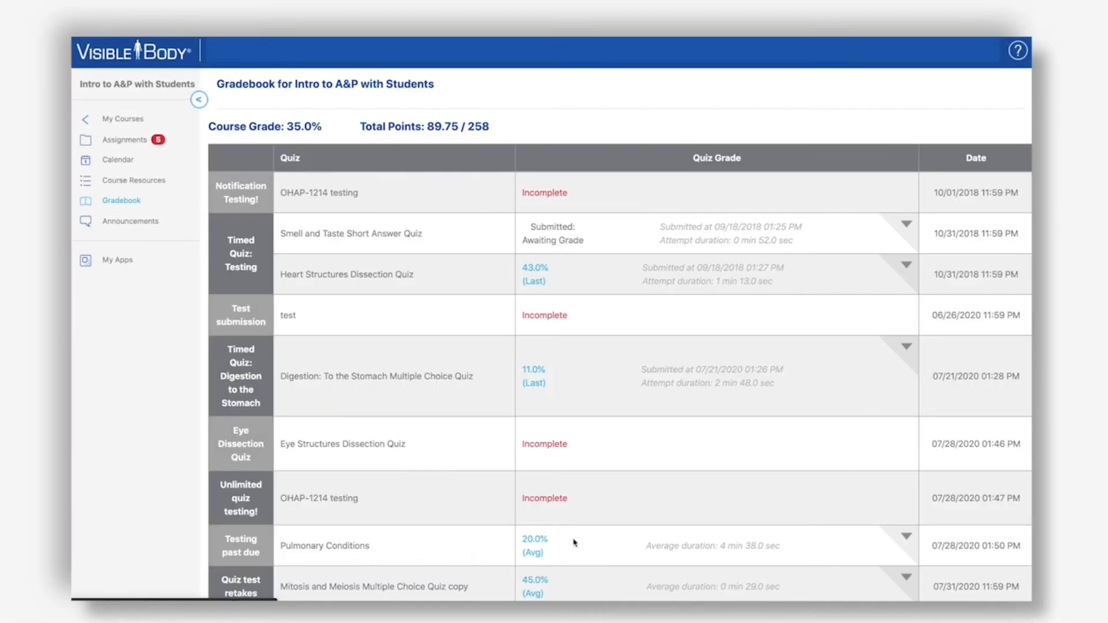